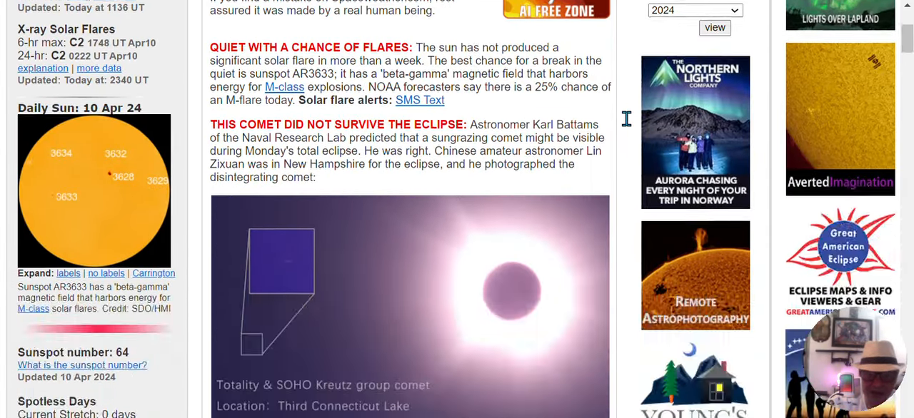
# - Scroll SpaceWeather.com to the Earth-asteroid encounters table showing 2024 GJ2 at 0 LD
pyautogui.scroll(-3)
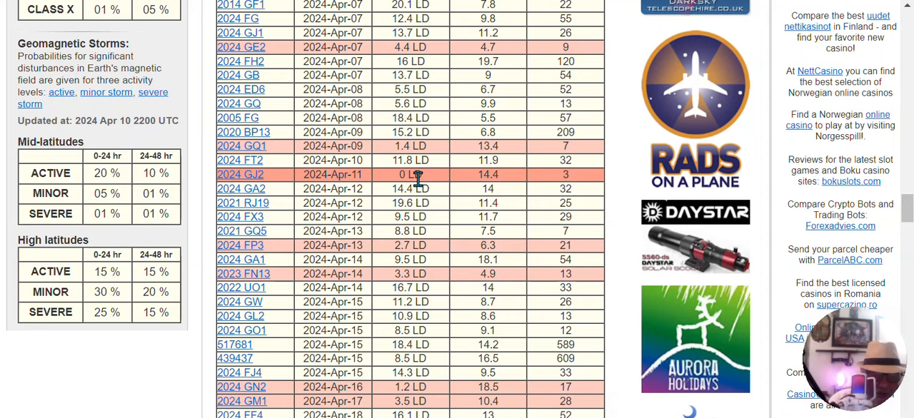
pyautogui.moveTo(506, 193)
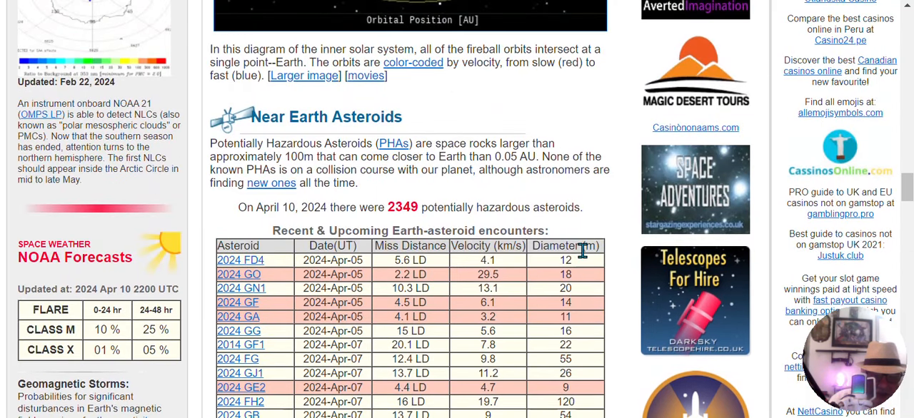
pyautogui.scroll(-3)
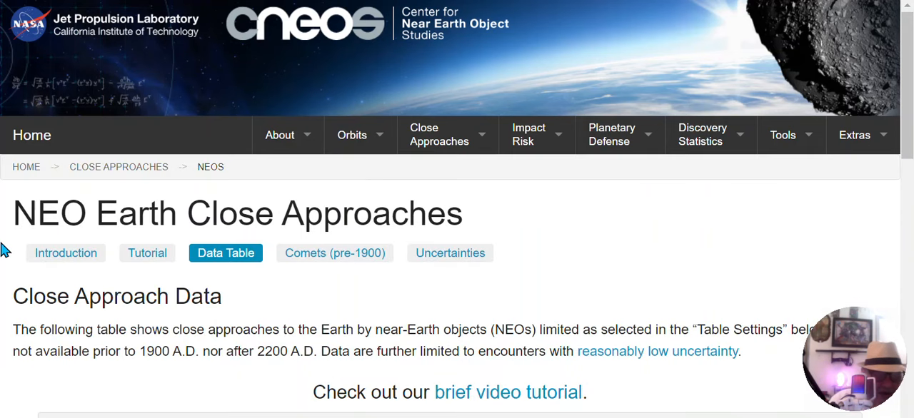
# - Read 2024 GJ2's close approach in the CNEOS table: 0.00013 au, 2.2–5.0 m diameter
pyautogui.scroll(-3)
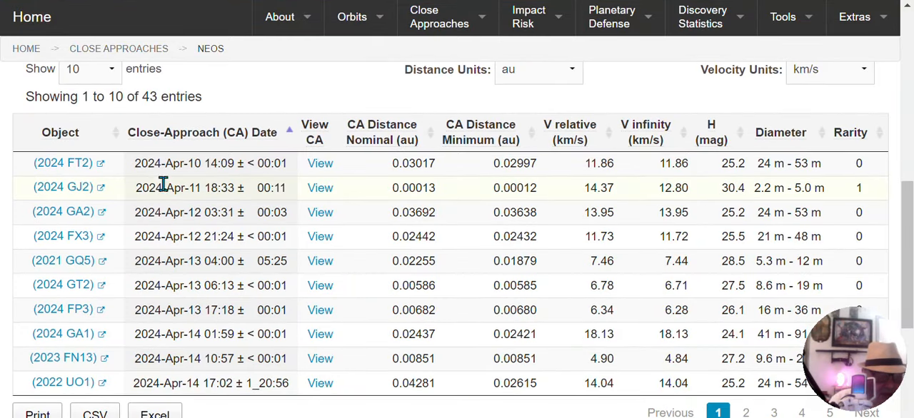
pyautogui.moveTo(400, 207)
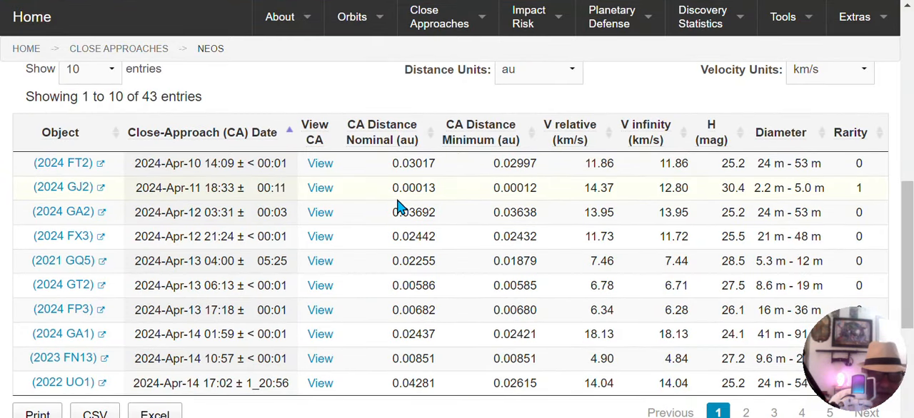
pyautogui.moveTo(429, 188)
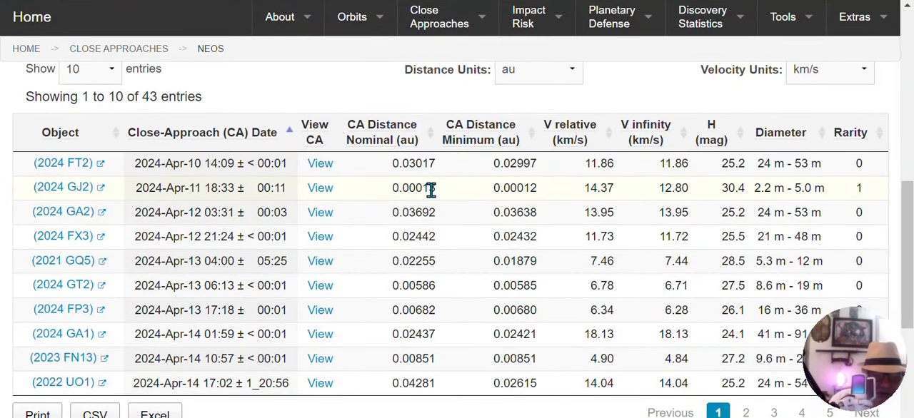
pyautogui.moveTo(795, 204)
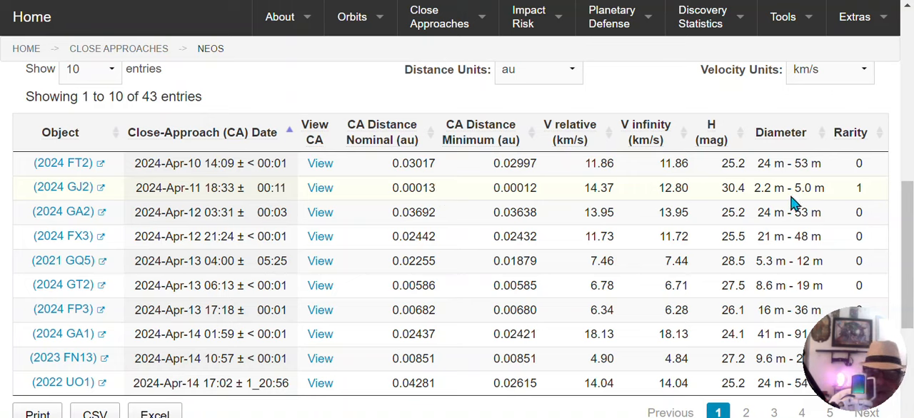
pyautogui.moveTo(805, 202)
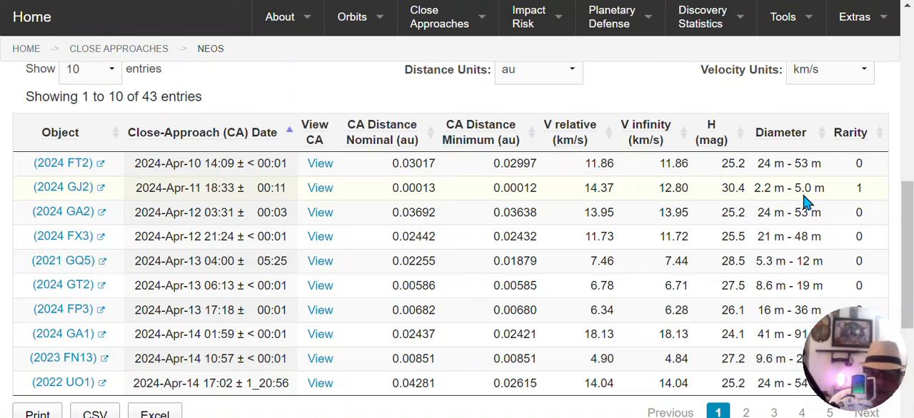
pyautogui.moveTo(798, 204)
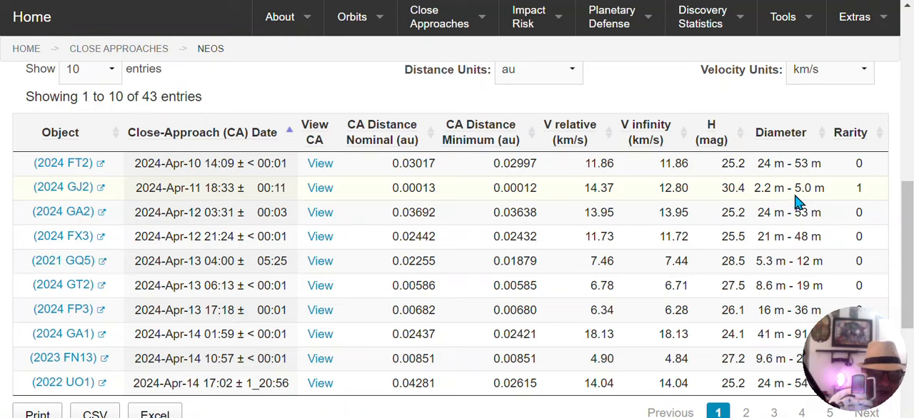
pyautogui.click(320, 188)
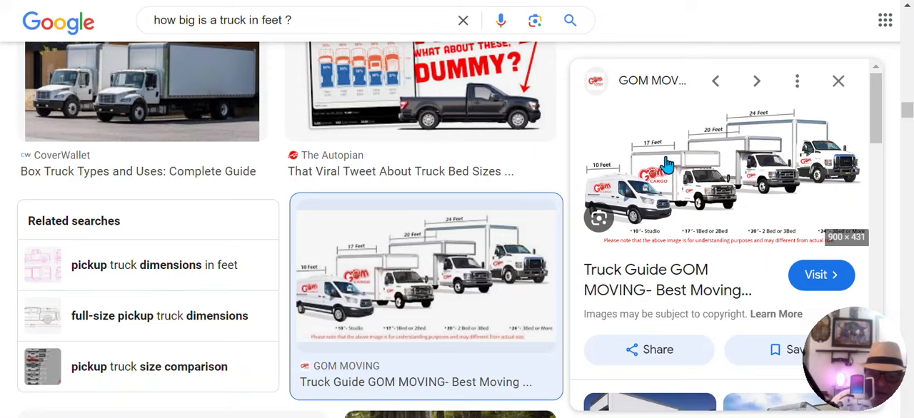
pyautogui.moveTo(663, 171)
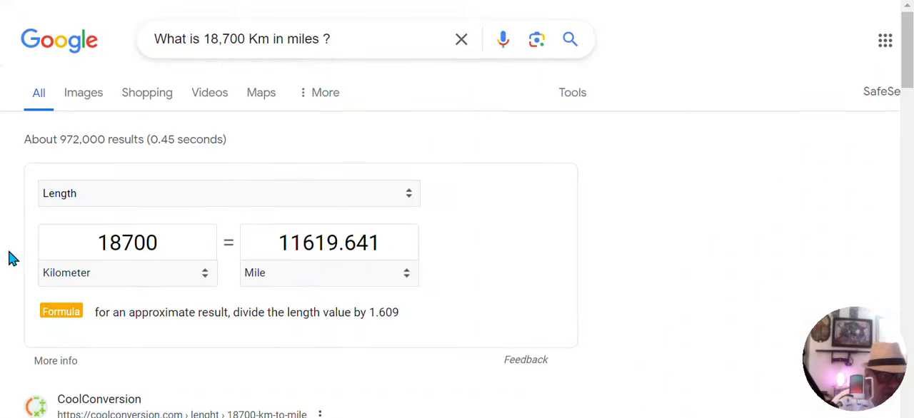
pyautogui.moveTo(71, 268)
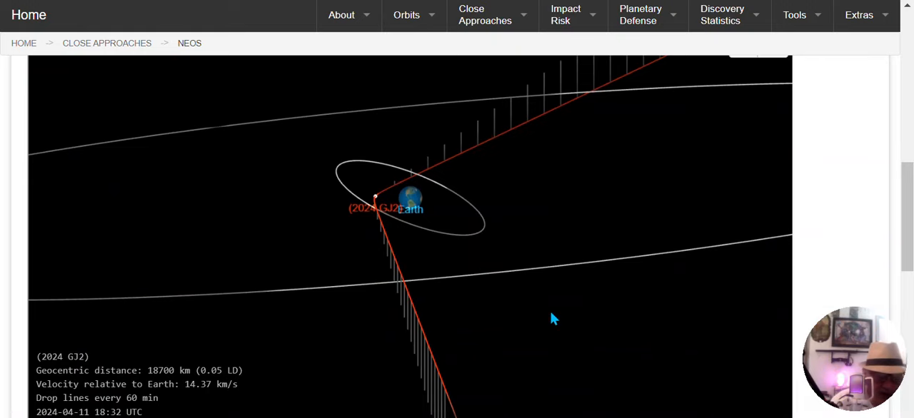
pyautogui.moveTo(164, 386)
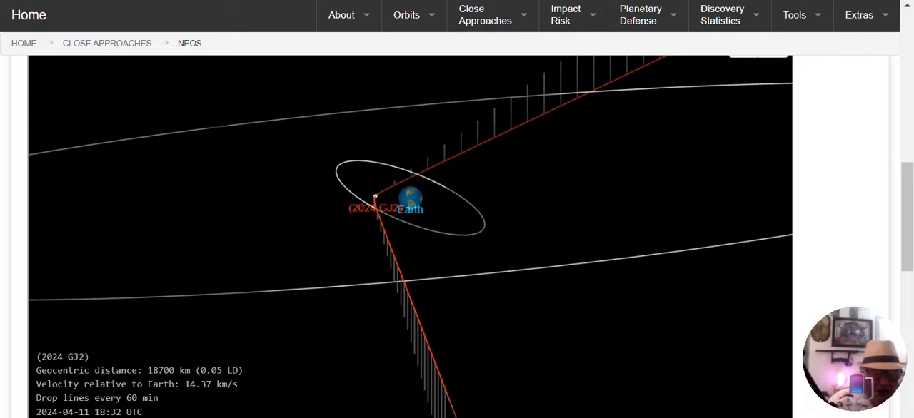
# - Return to the top of the CNEOS close approaches page after viewing 2024 GJ2's orbit
pyautogui.scroll(3)
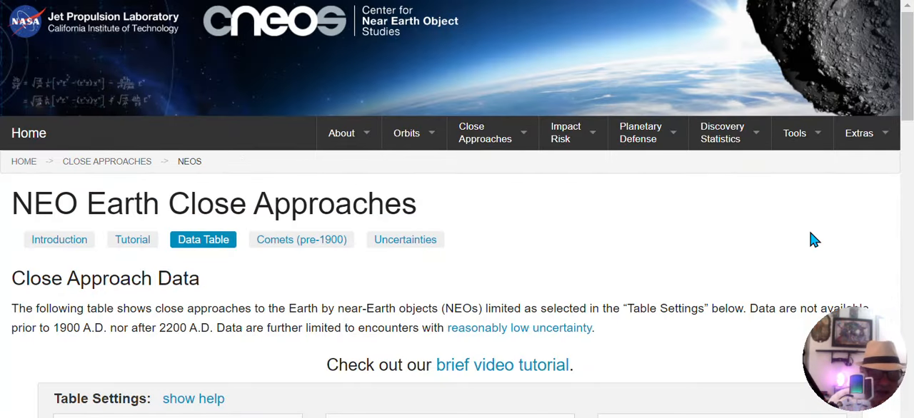
pyautogui.scroll(-3)
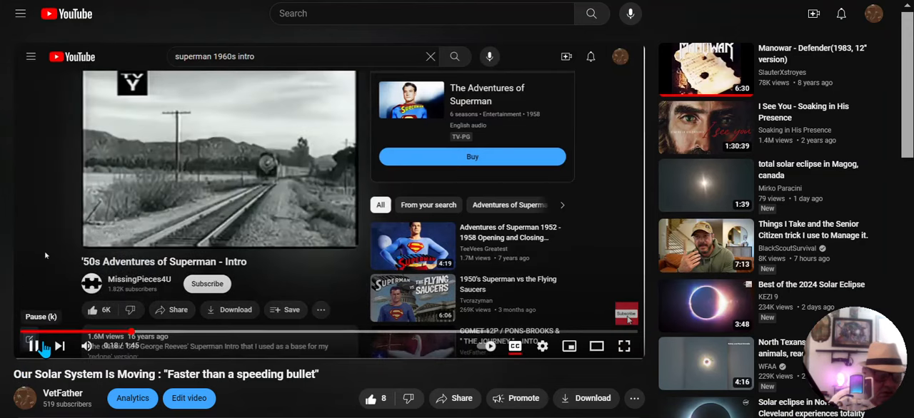
# - Pause the YouTube video around 16 seconds into the Superman intro clip
pyautogui.click(32, 346)
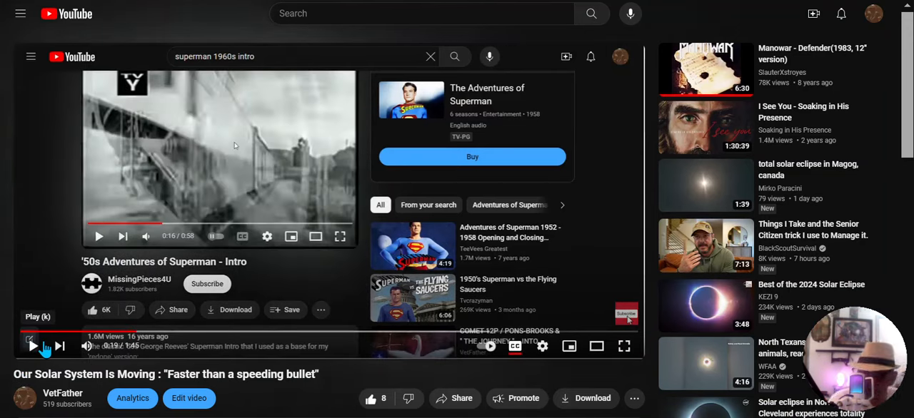